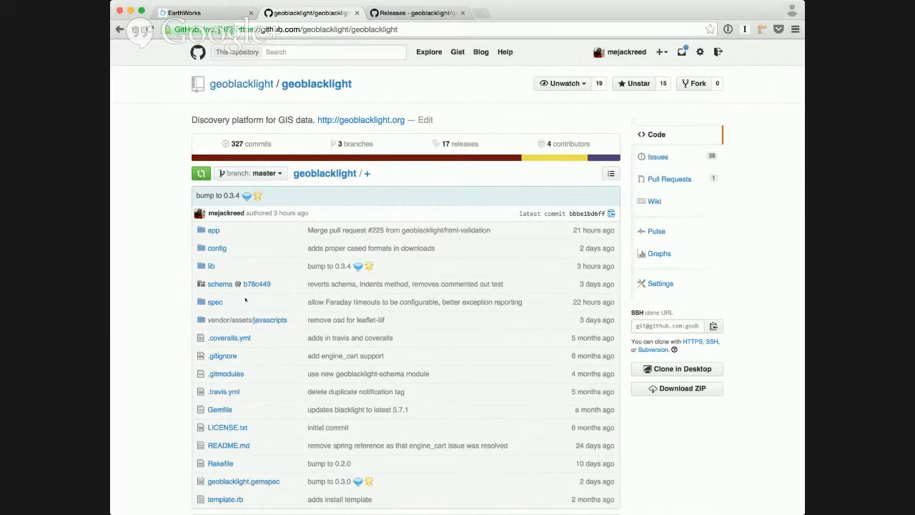
- Browse the GeoBlacklight releases from v0.3.4 down to v0.2.2, then switch to the EarthWorks tab
scroll(down, 3)
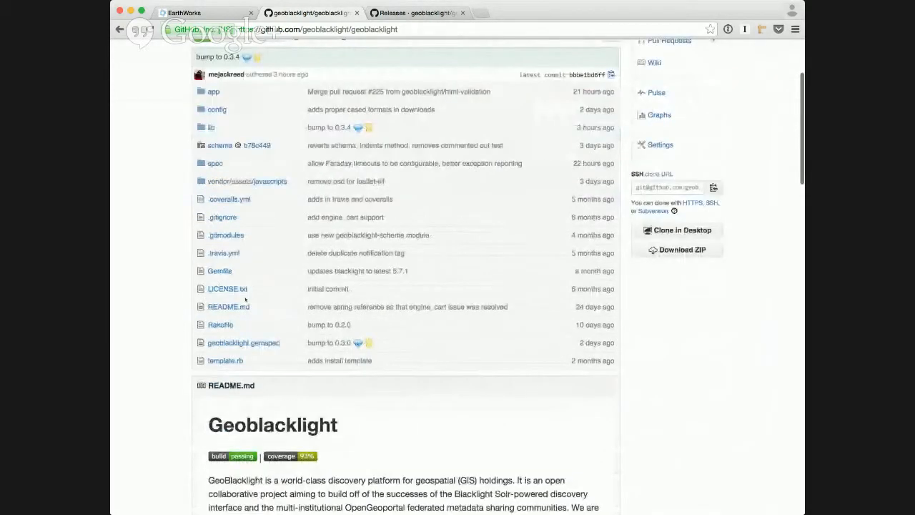
scroll(down, 3)
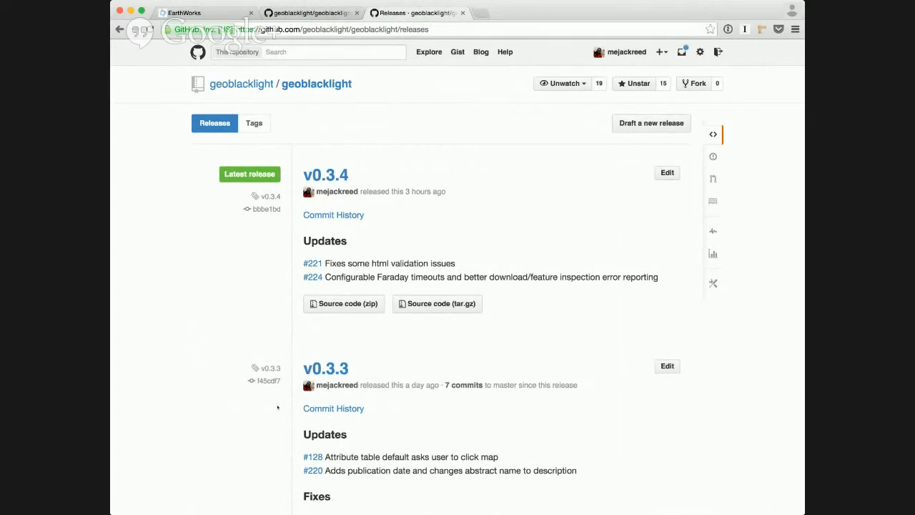
scroll(down, 3)
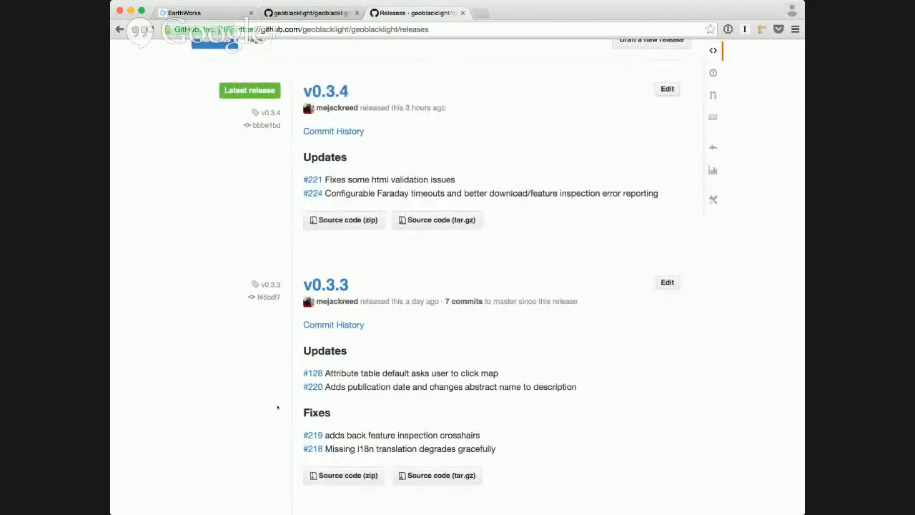
scroll(down, 3)
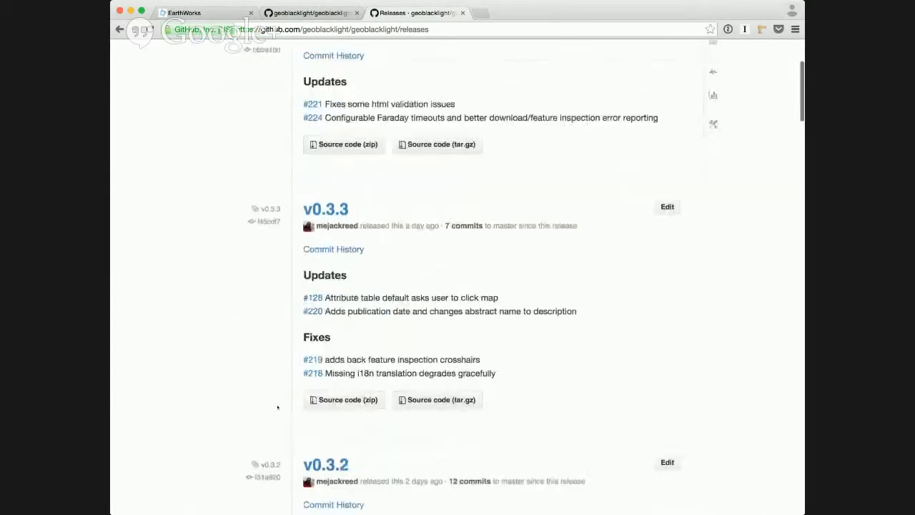
scroll(down, 3)
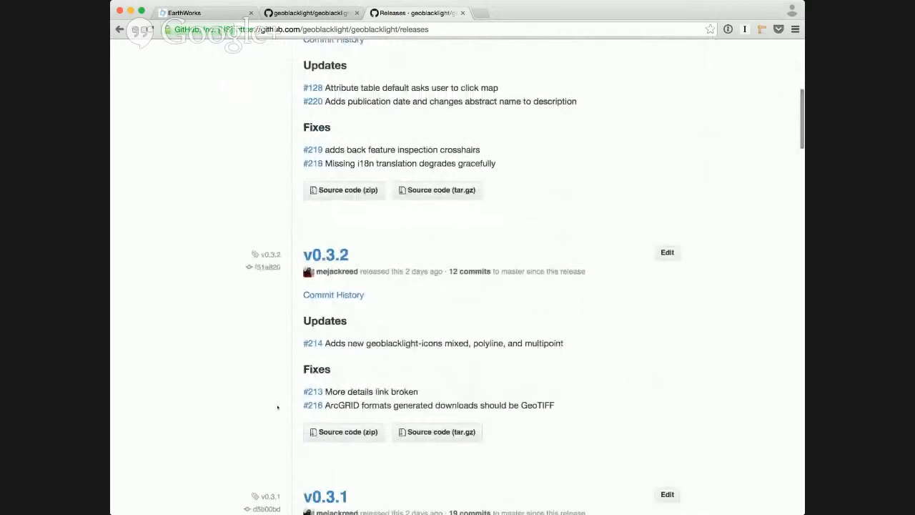
scroll(down, 3)
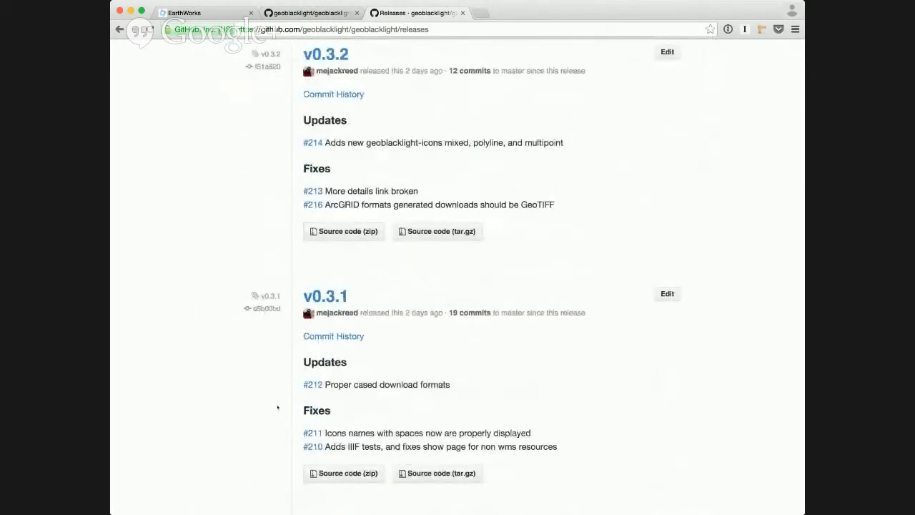
scroll(down, 3)
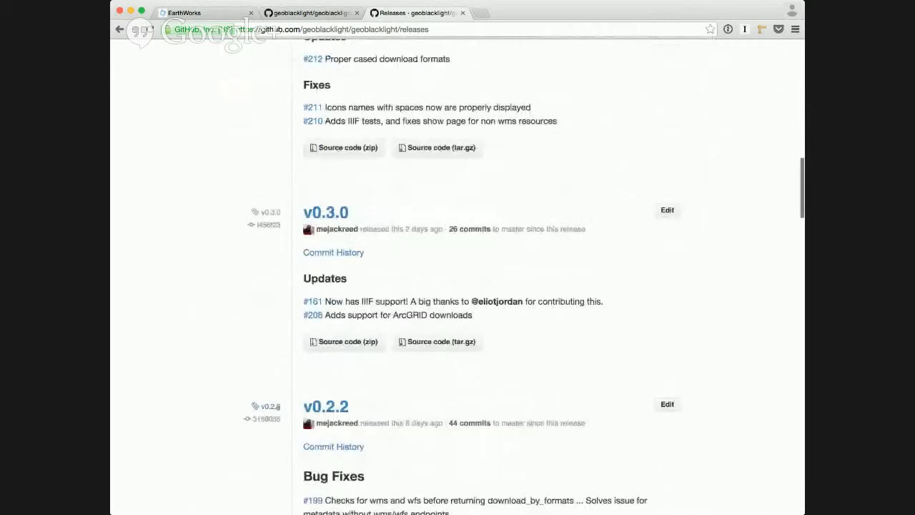
click(206, 12)
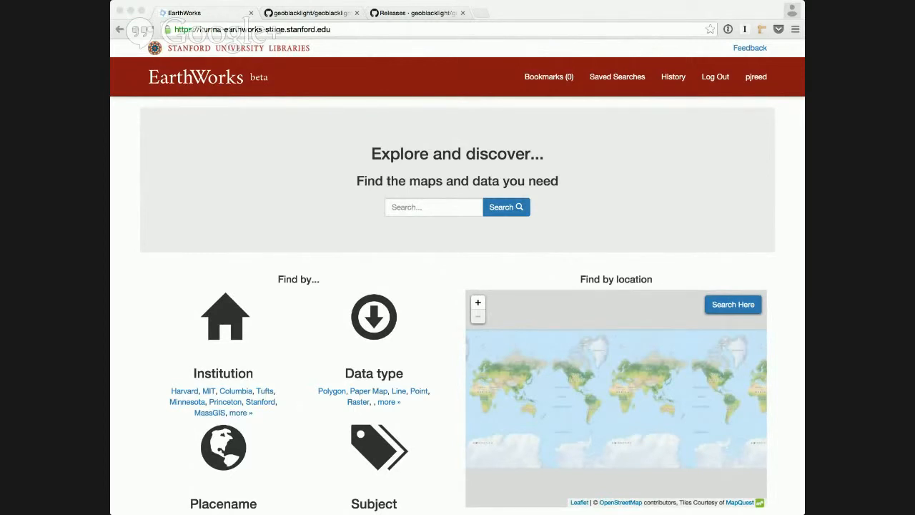
click(433, 206)
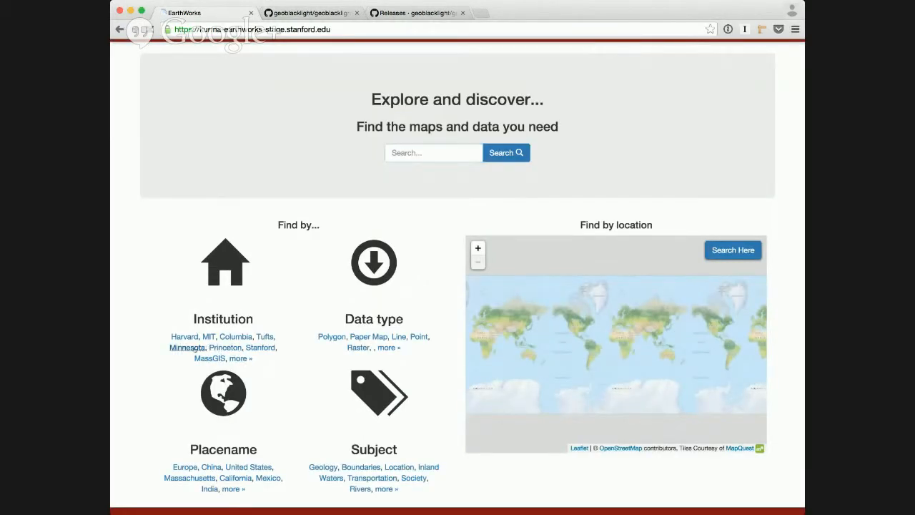
click(186, 347)
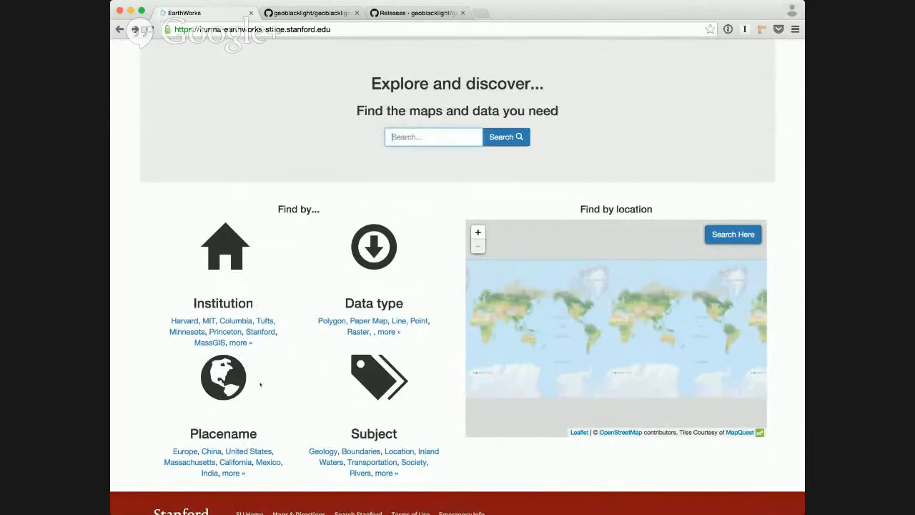
click(234, 473)
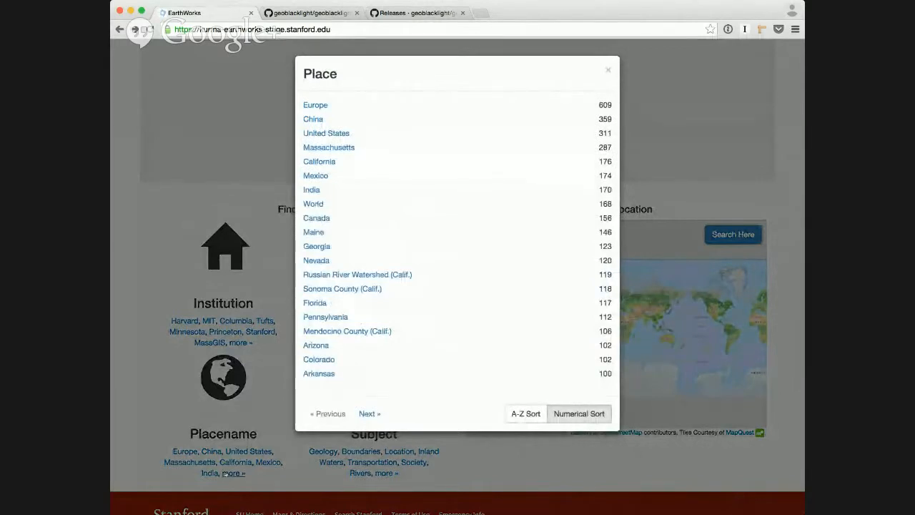
click(525, 413)
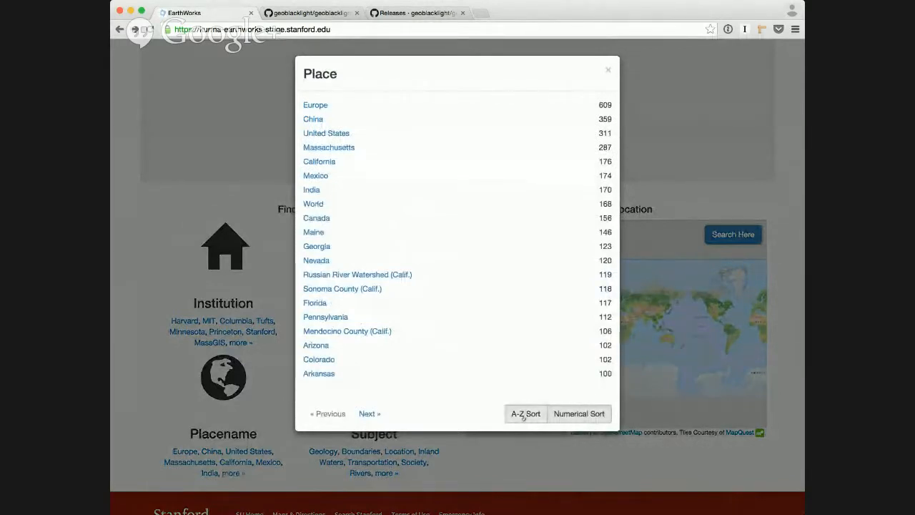
click(525, 413)
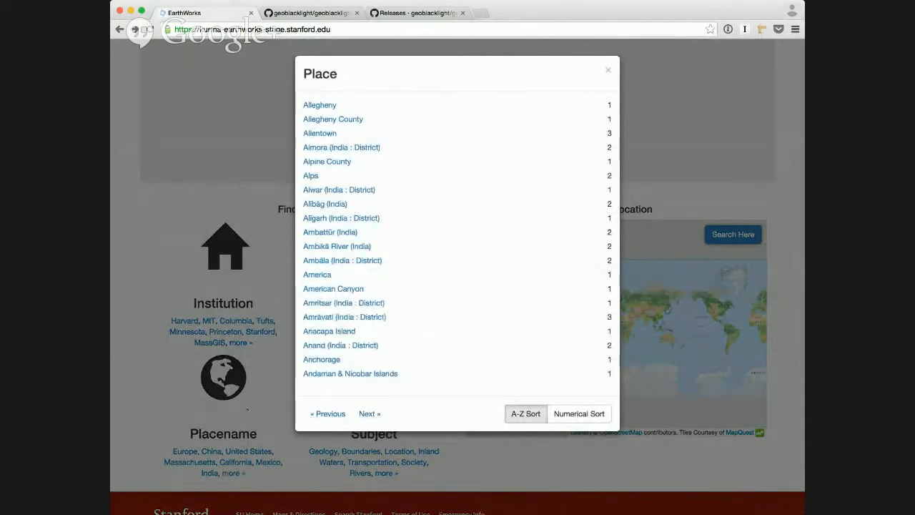
click(608, 69)
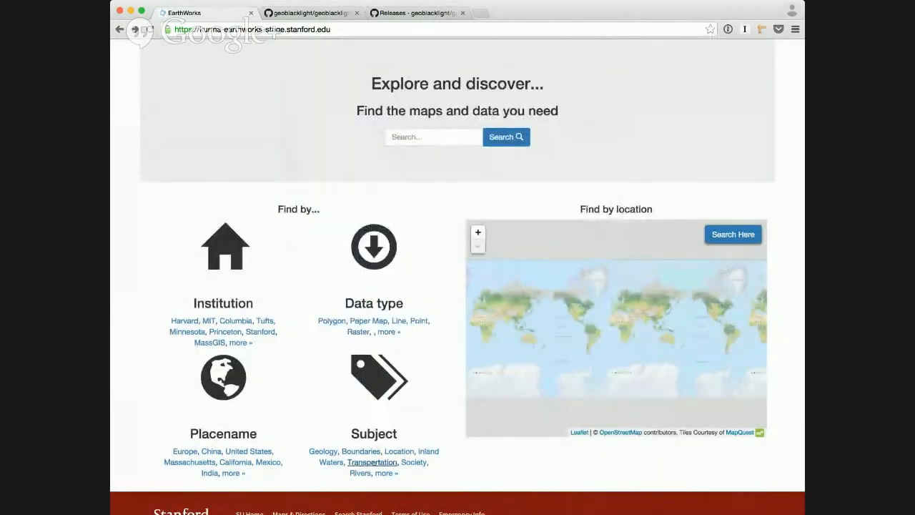
- Filter EarthWorks by the Transportation subject and scroll through the 336 results
click(372, 461)
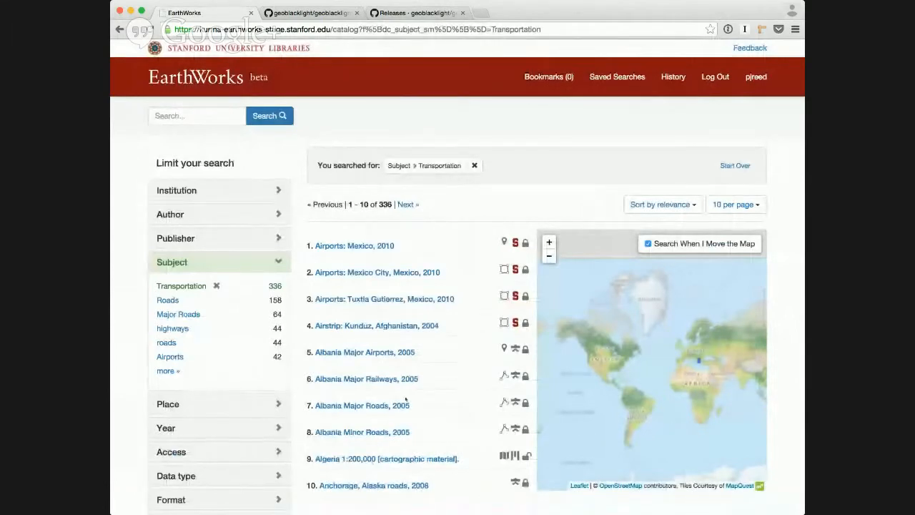
scroll(down, 3)
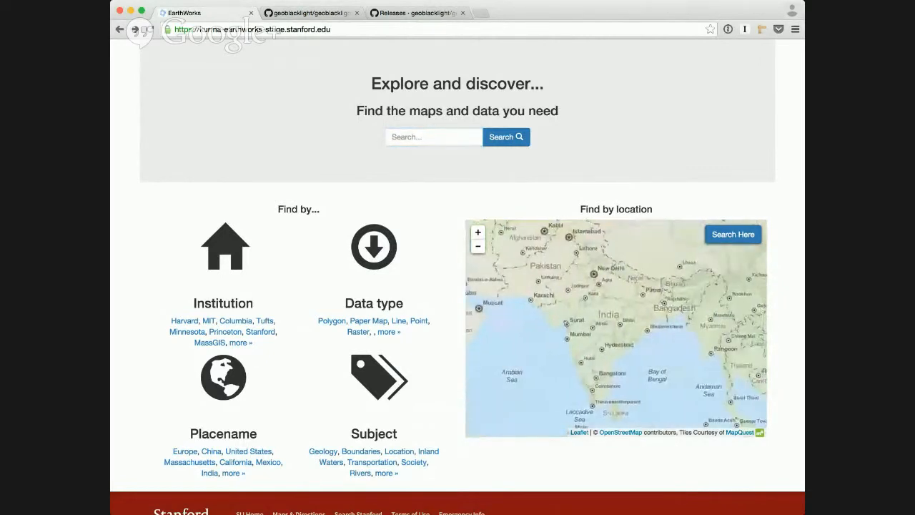
- Search within the homepage map area, then redo the search over Iran and the Persian Gulf
click(732, 234)
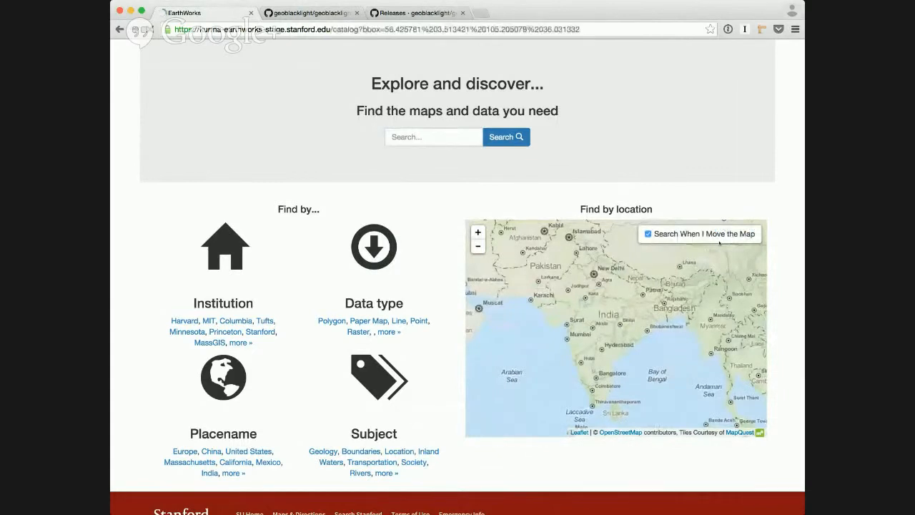
click(506, 136)
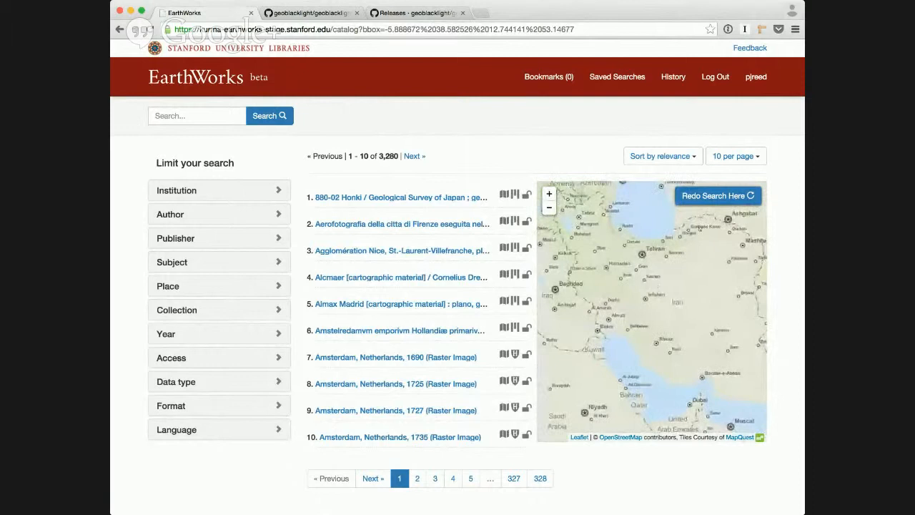
click(717, 195)
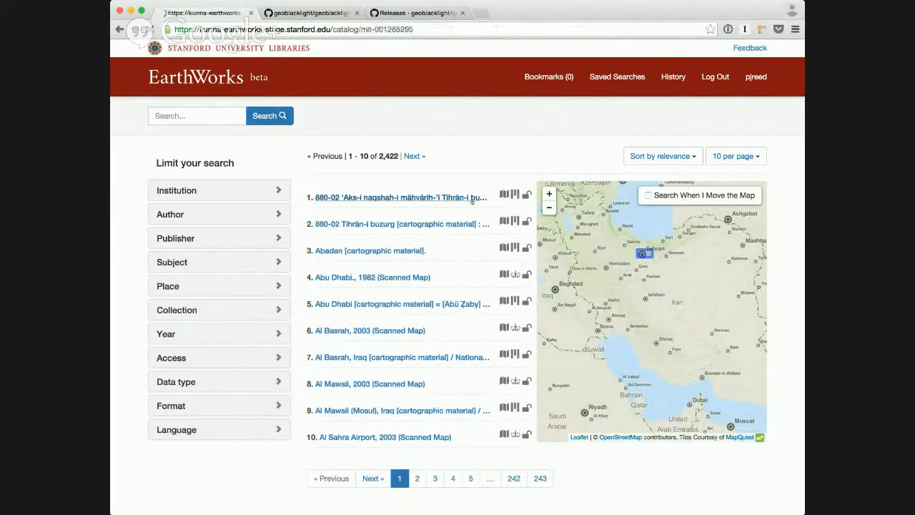
- View the first Tehran map record's full description, then return to the EarthWorks homepage
click(402, 197)
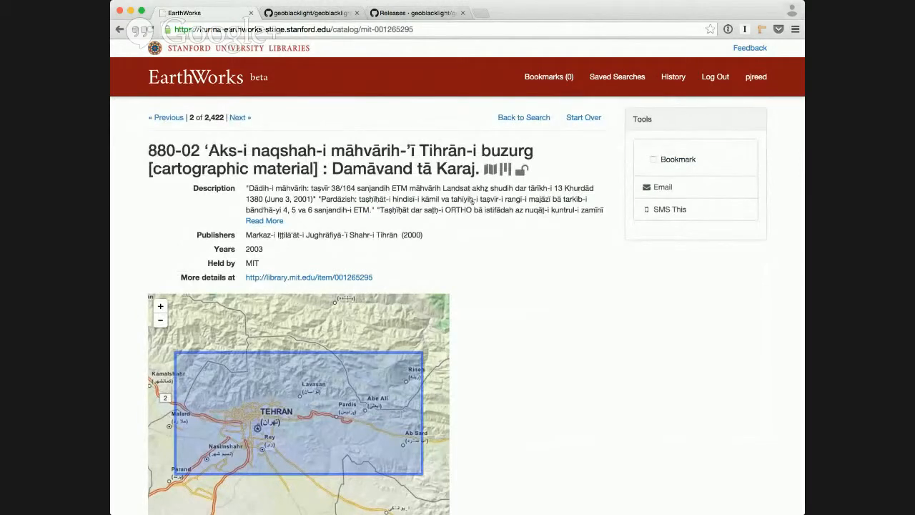
click(264, 220)
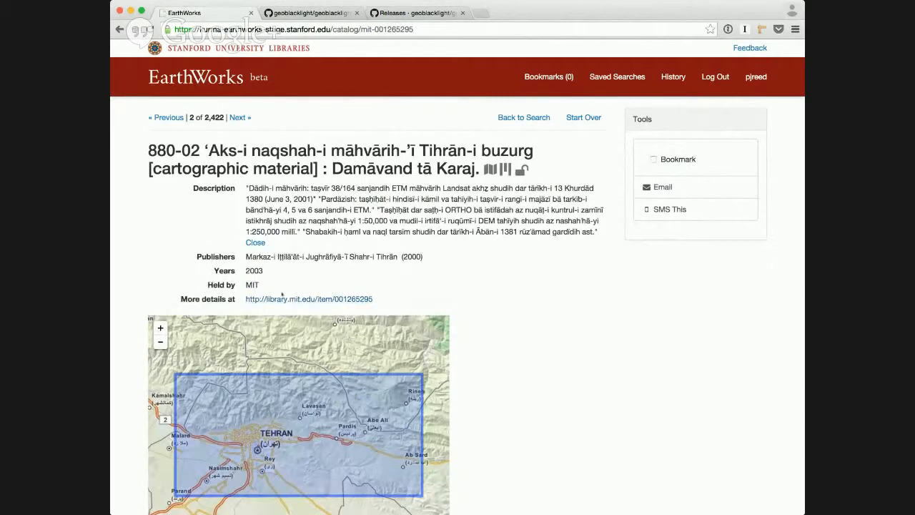
click(309, 298)
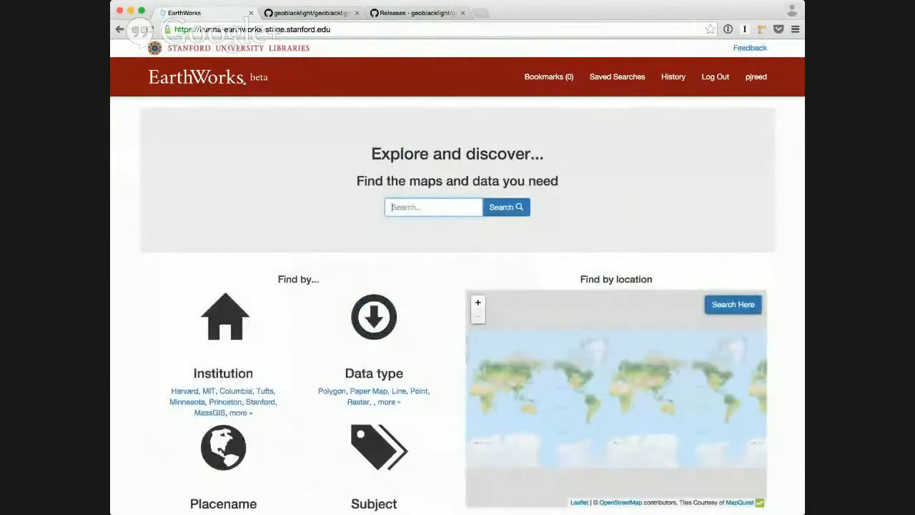
- Filter records by the Polygon data type and scroll the results
scroll(down, 3)
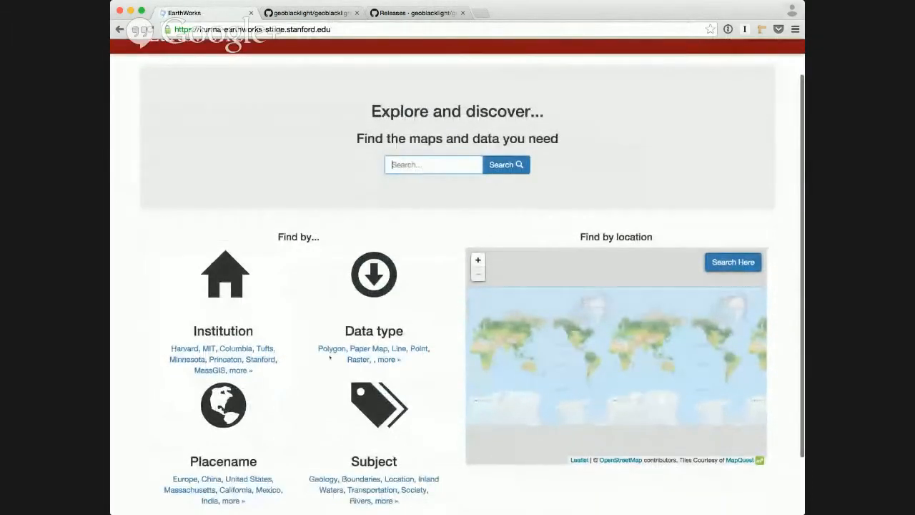
click(331, 348)
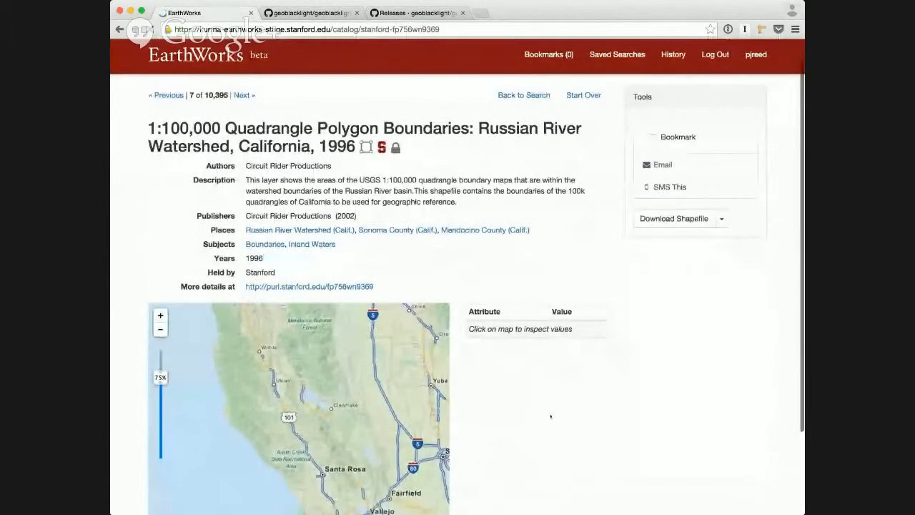
scroll(down, 3)
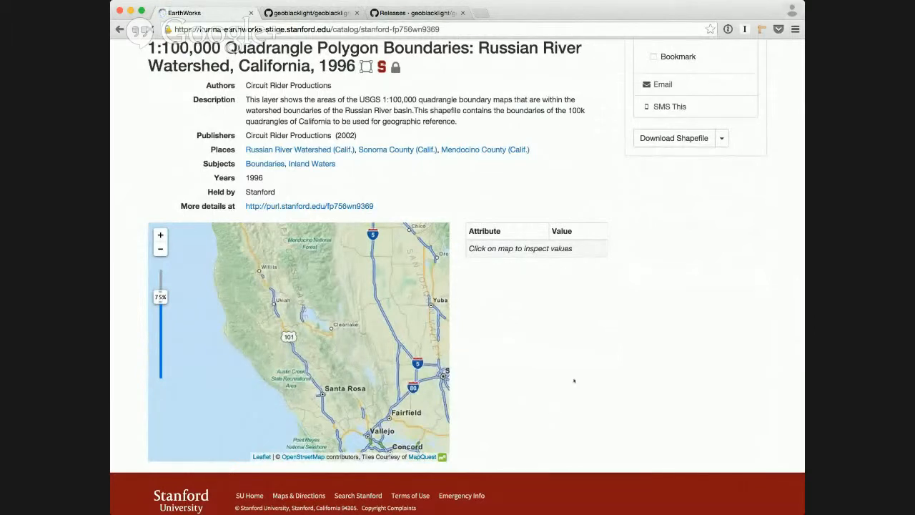
- Generate a GeoJSON download of the Russian River Watershed quadrangle boundaries layer
click(721, 138)
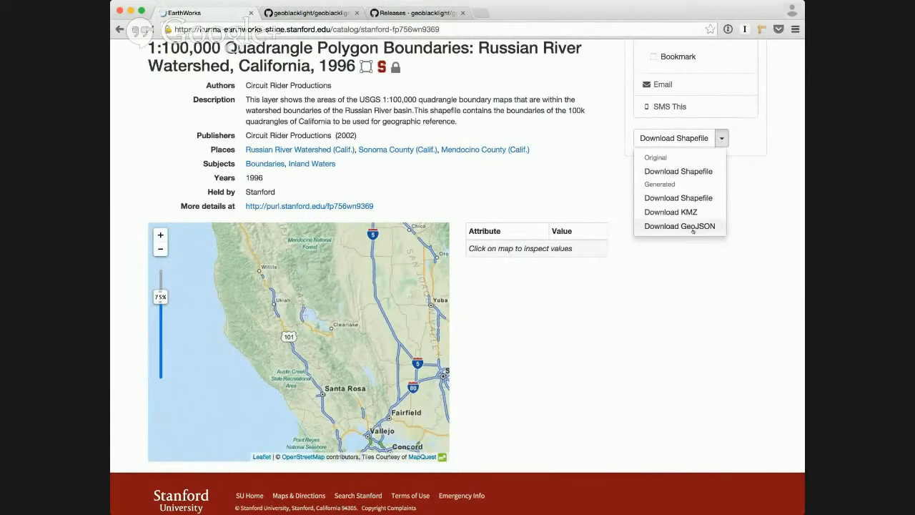
click(679, 226)
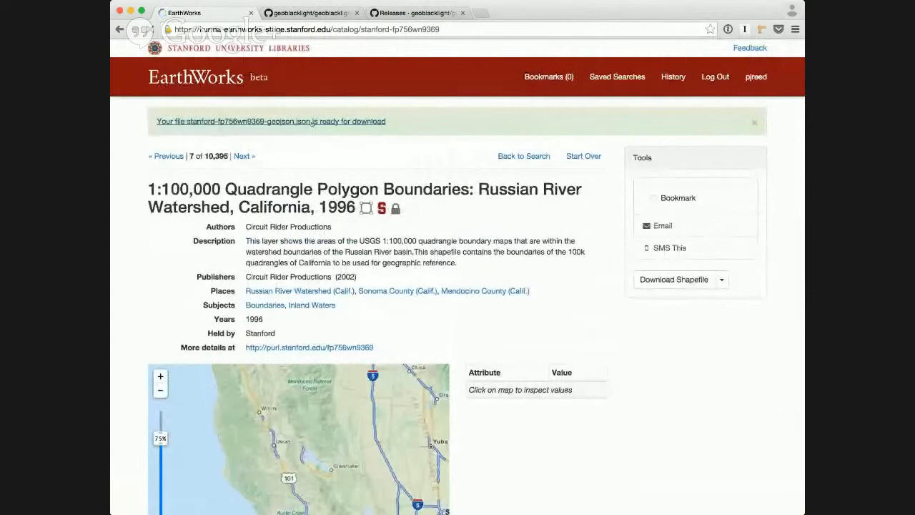
scroll(down, 3)
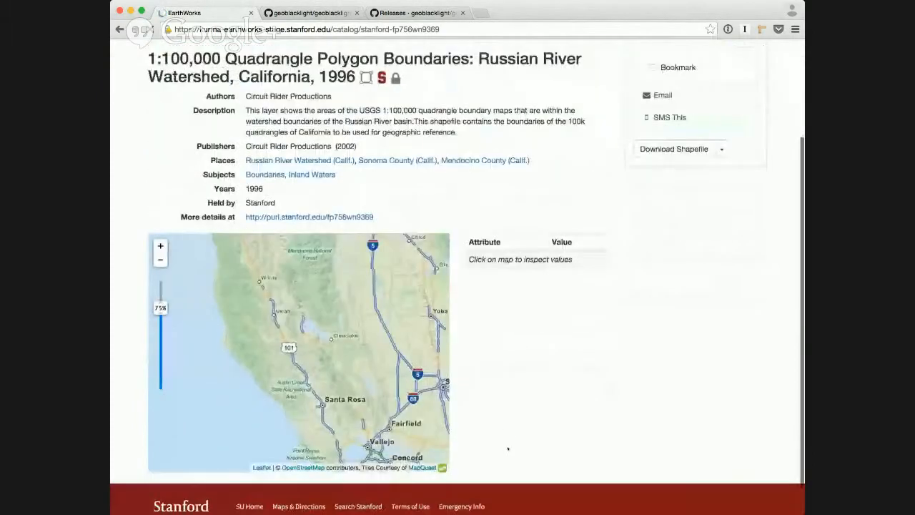
scroll(down, 3)
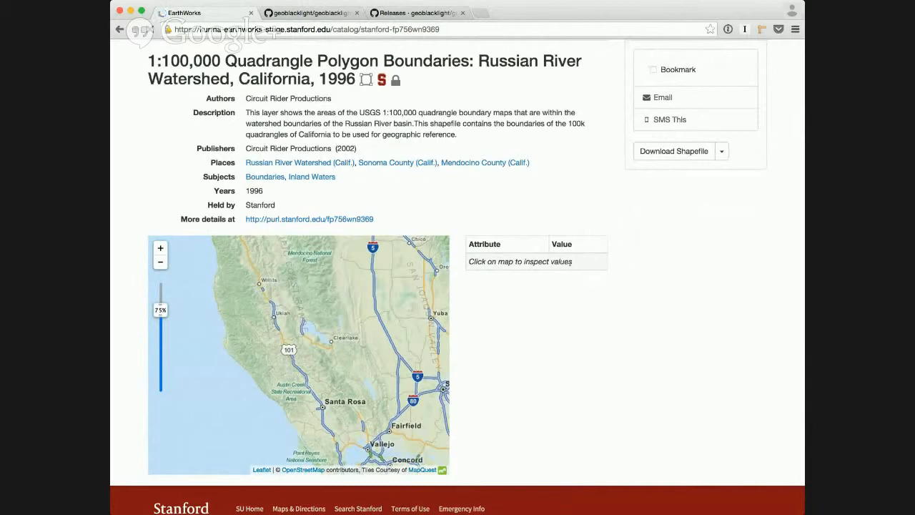
click(672, 151)
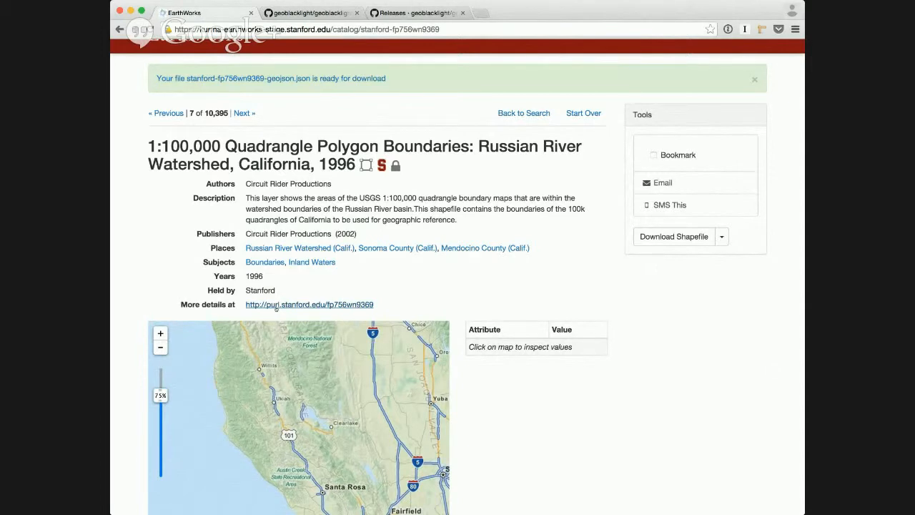
mouse_move(278, 248)
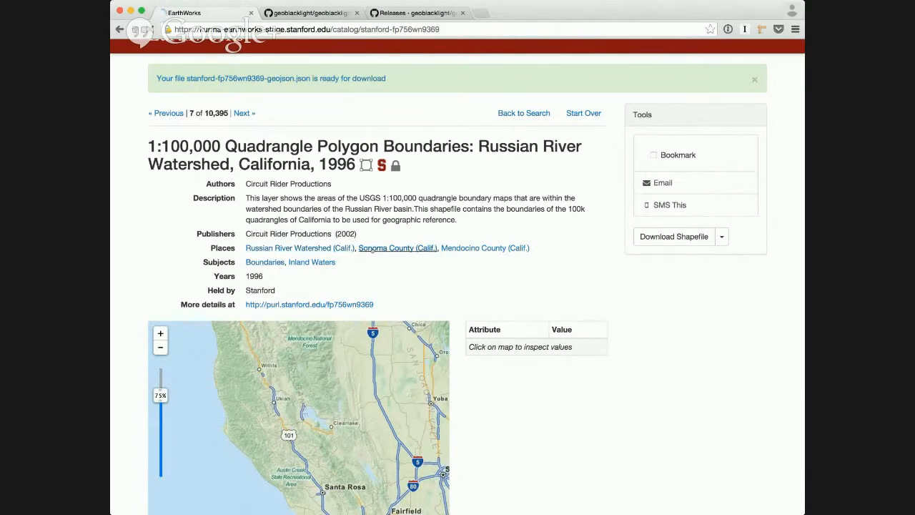
- Browse Sonoma County (Calif.) datasets, then filter by the Inland Waters subject
click(398, 248)
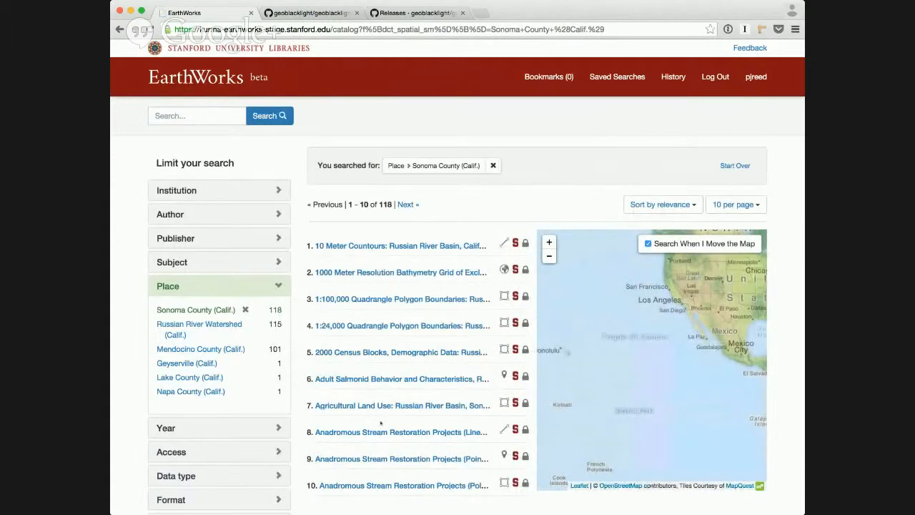
scroll(down, 3)
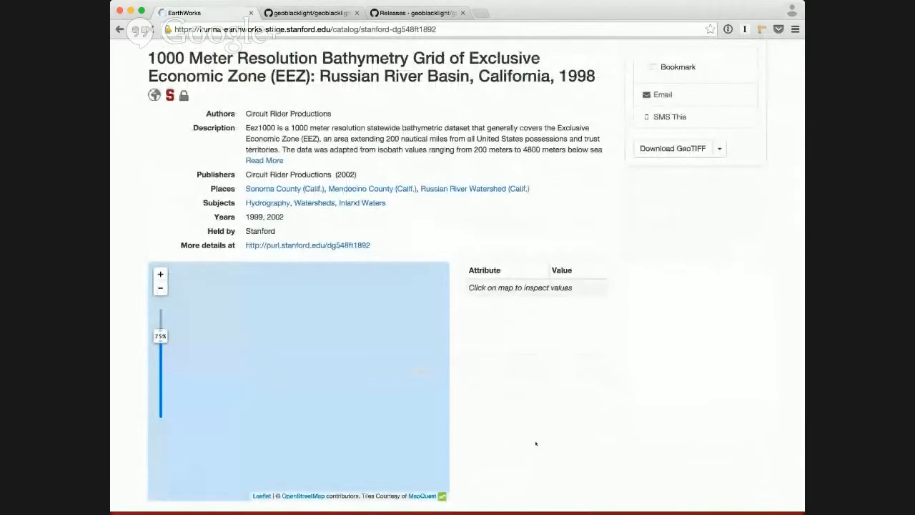
mouse_move(568, 350)
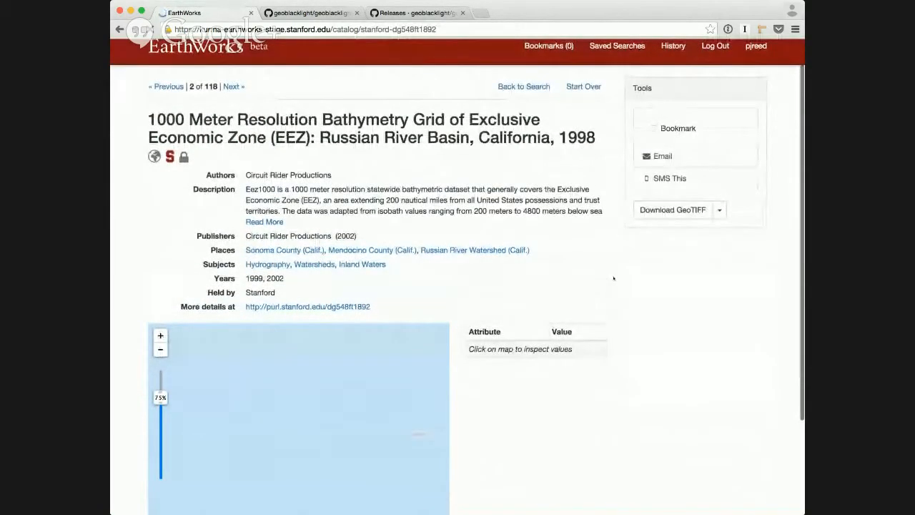
click(285, 249)
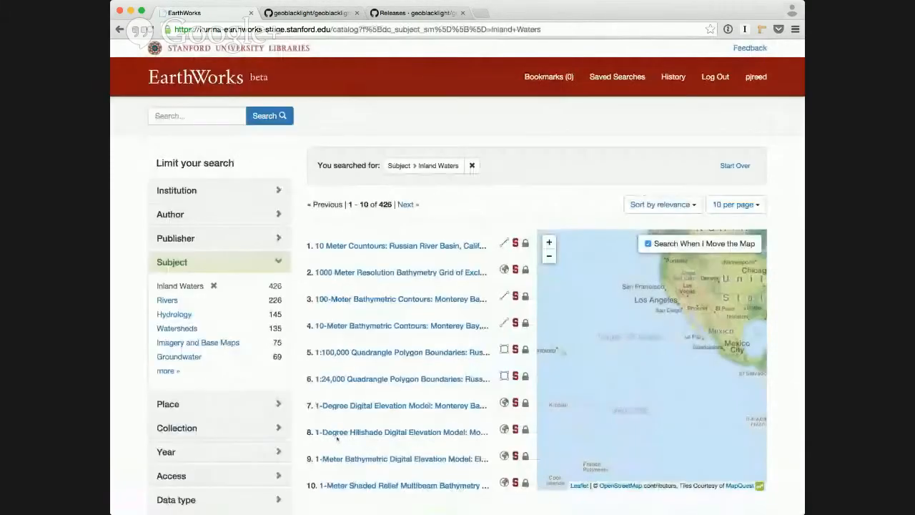
scroll(down, 3)
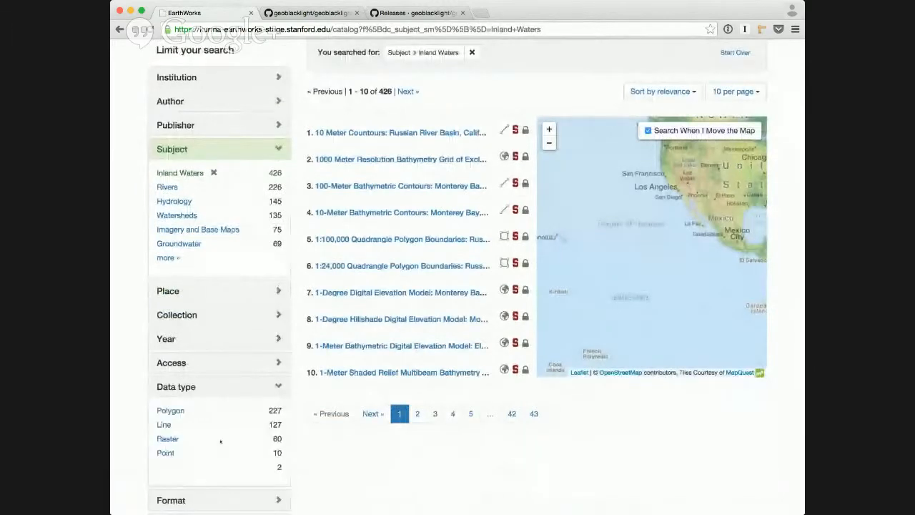
scroll(down, 3)
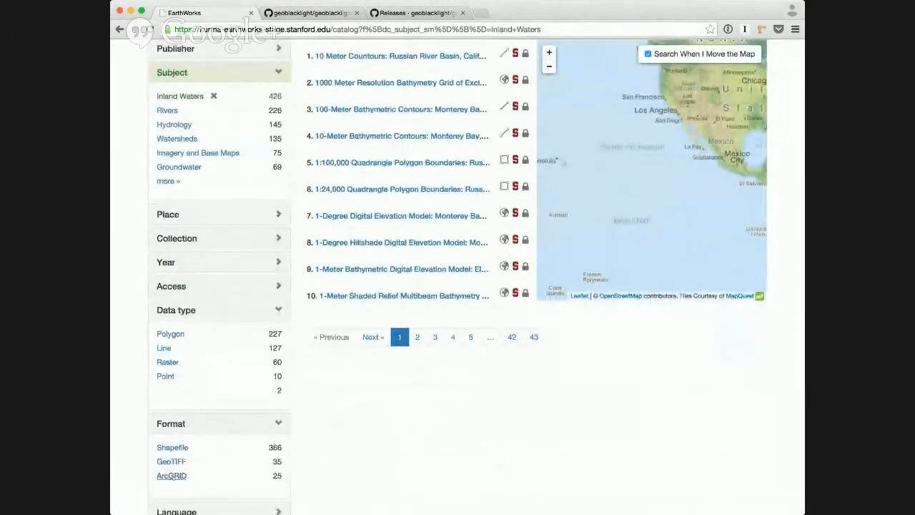
- Limit results to ArcGRID format and view the Monterey Bay bathymetric grid's GeoTIFF download option
click(172, 475)
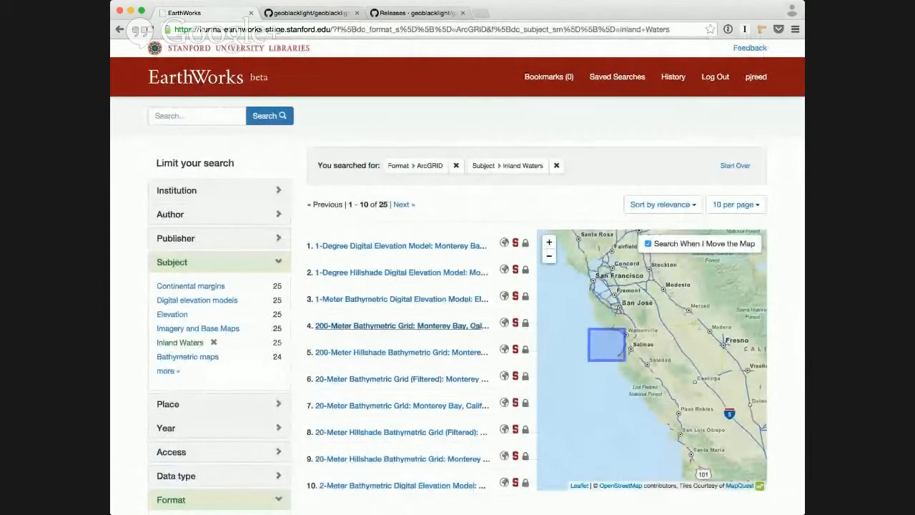
click(401, 326)
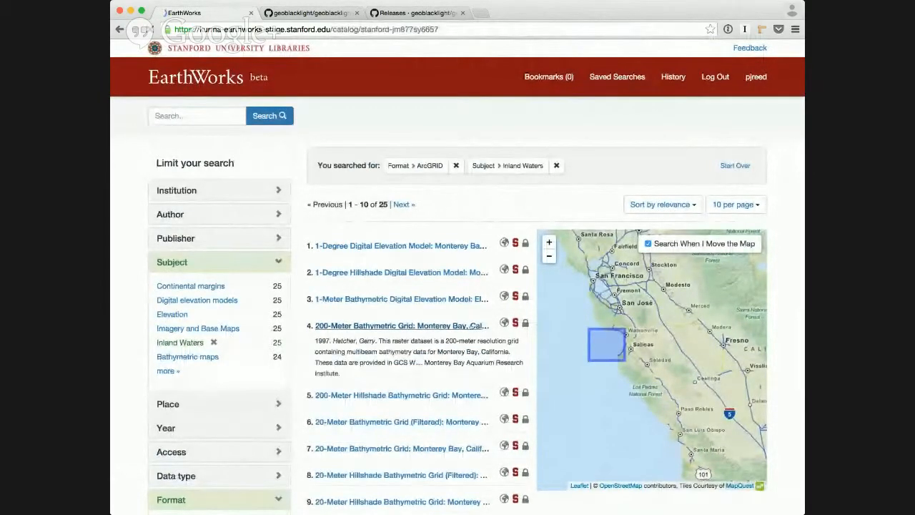
click(401, 325)
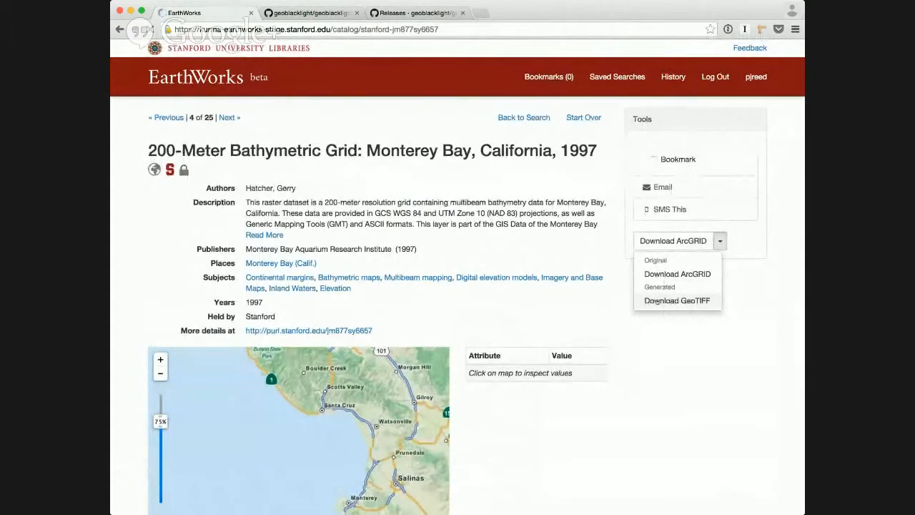
click(676, 299)
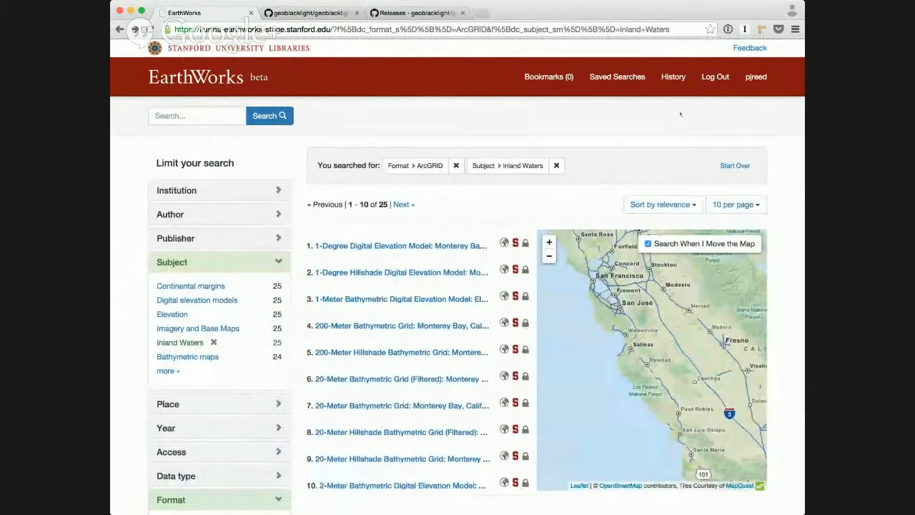
click(673, 76)
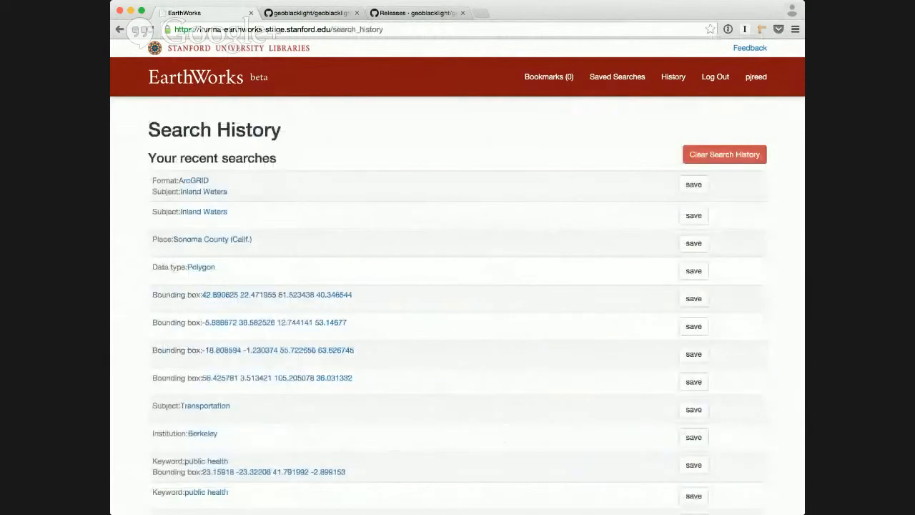
scroll(down, 3)
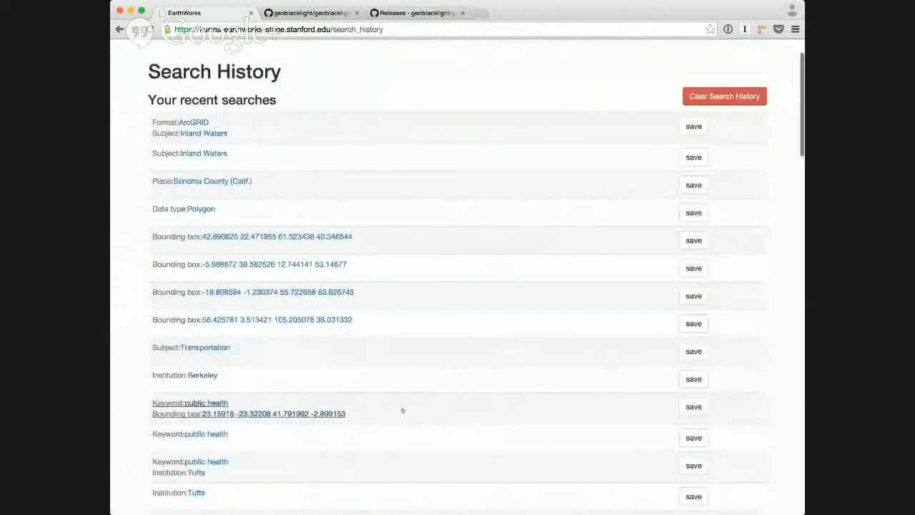
mouse_move(377, 391)
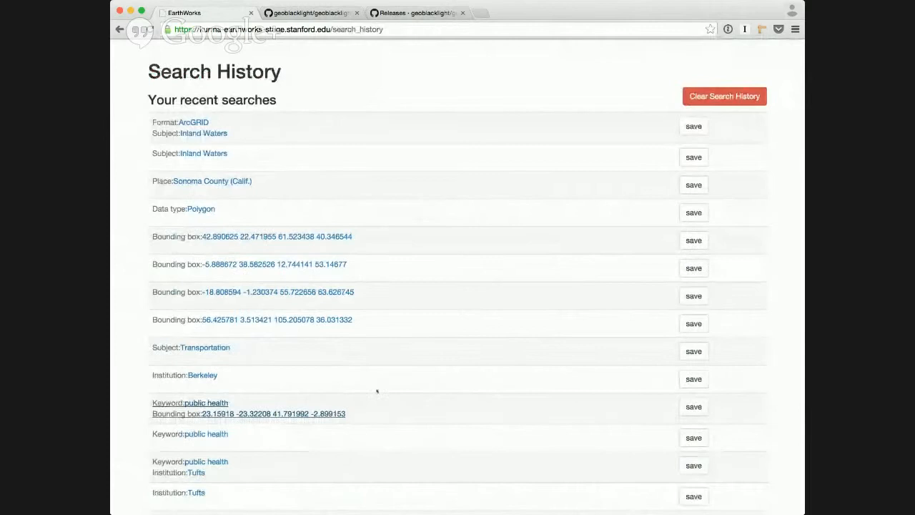
scroll(down, 3)
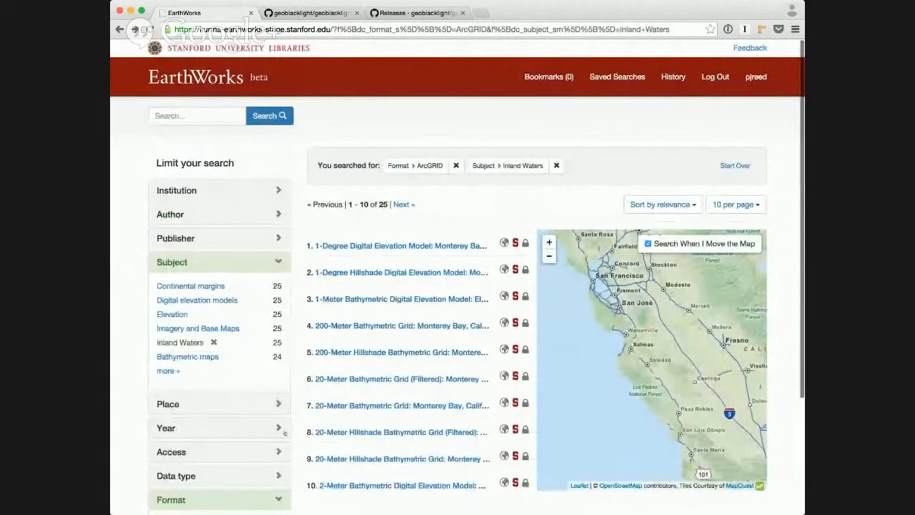
- Open the Year facet and narrow the range to 1994–2000
scroll(down, 3)
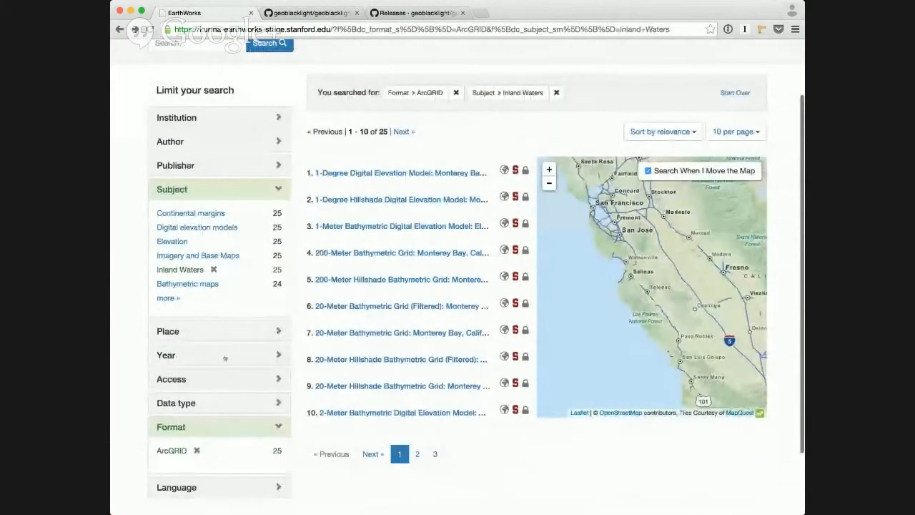
scroll(down, 3)
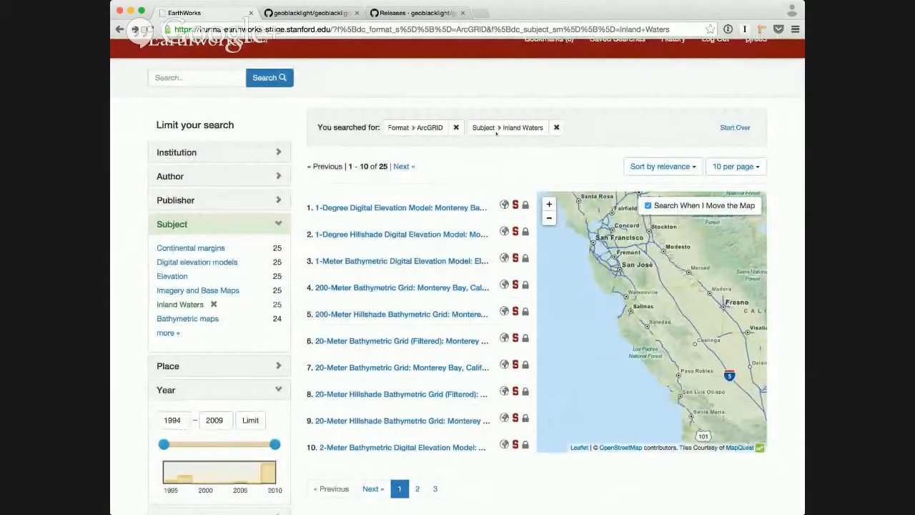
drag(585, 293, 626, 325)
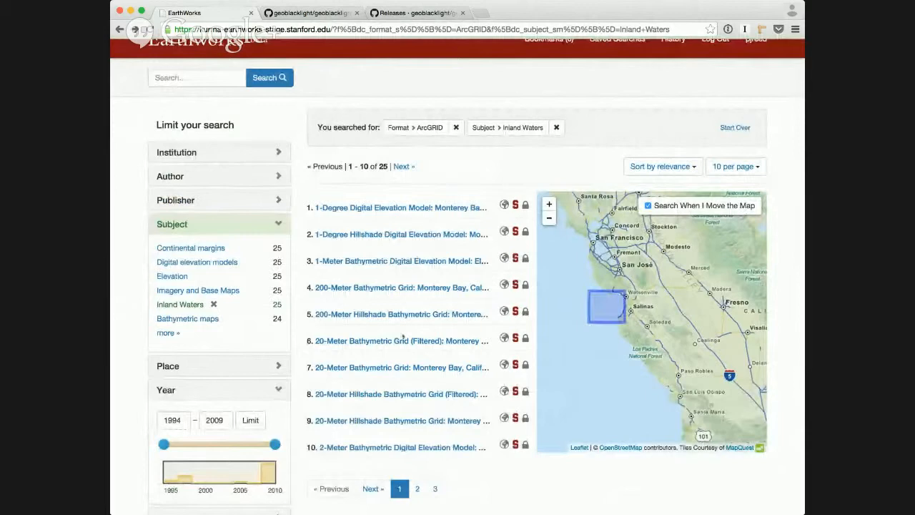
scroll(down, 3)
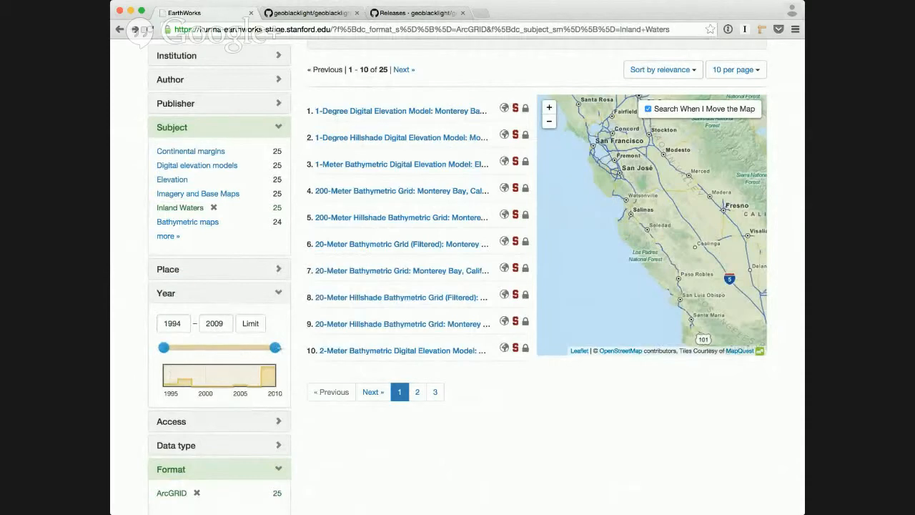
drag(278, 346, 206, 347)
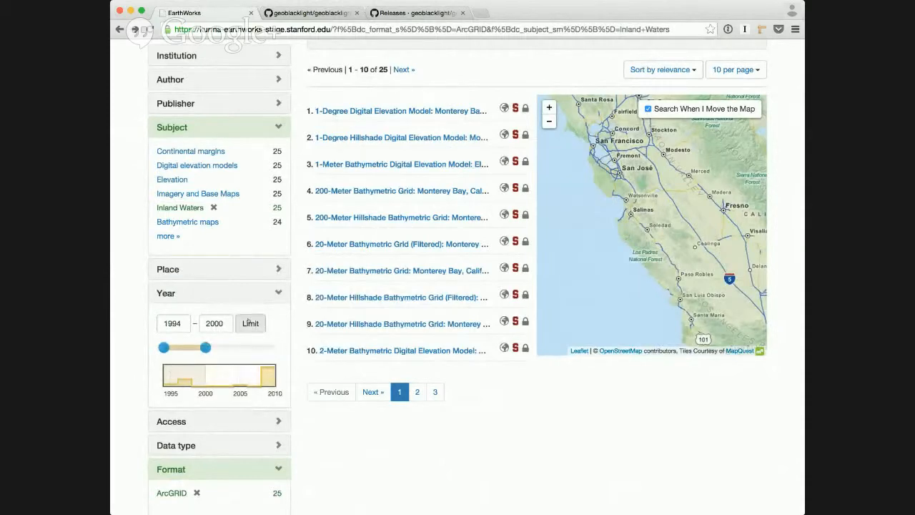